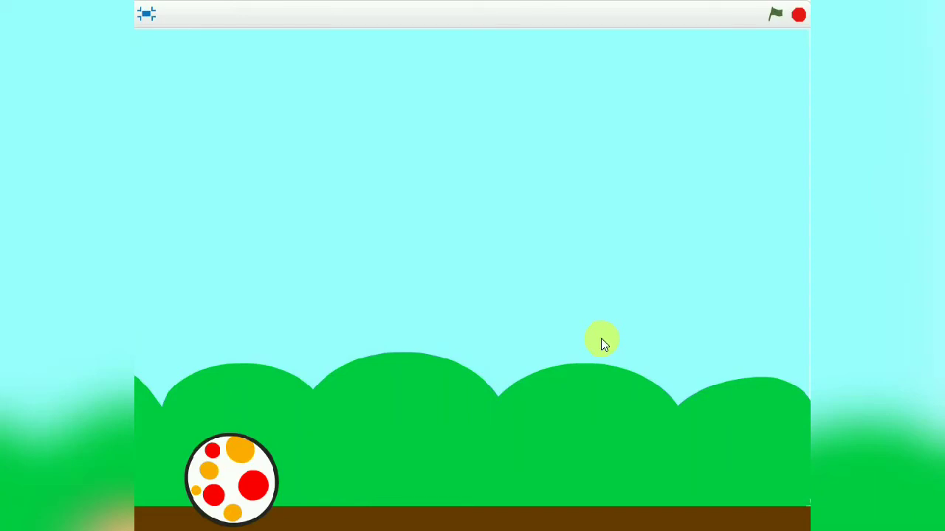
# Run the finished bouncing beachball demo with the green flag twice, stopping it each time.
pyautogui.click(777, 13)
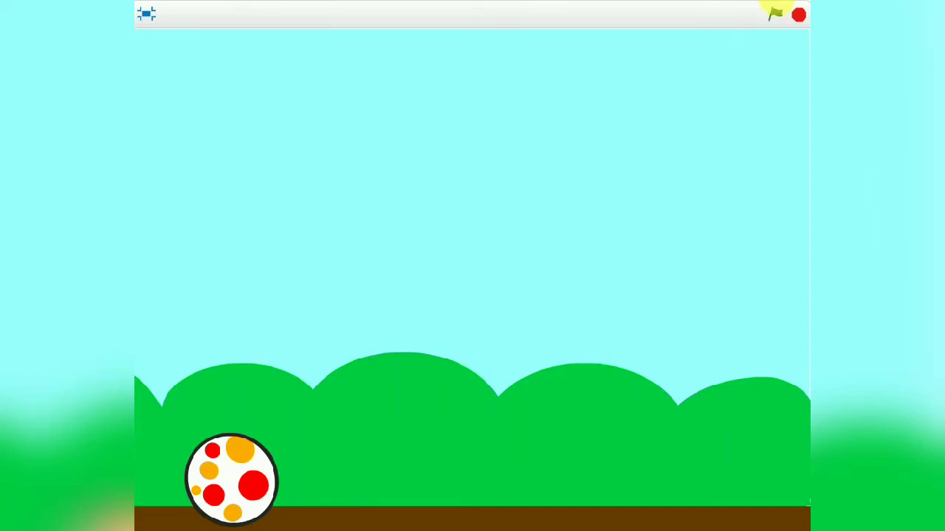
pyautogui.click(777, 15)
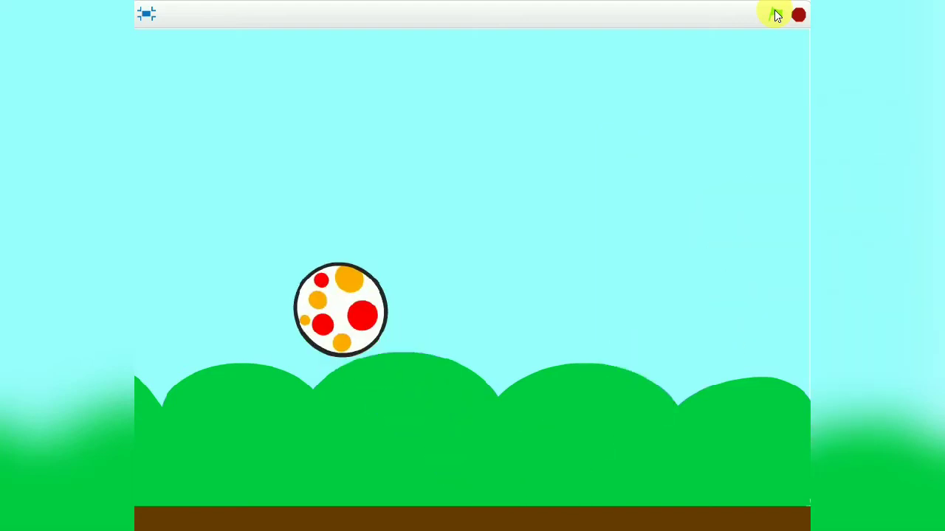
pyautogui.click(797, 15)
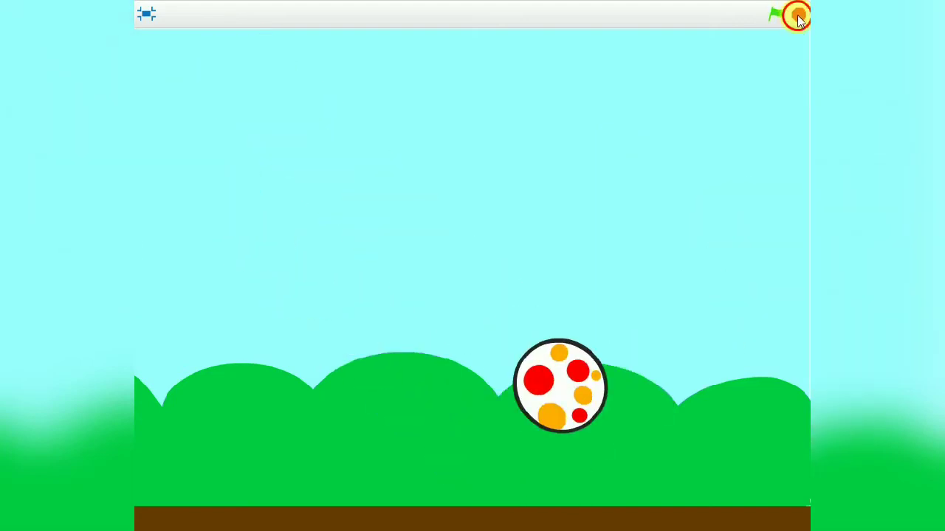
pyautogui.click(775, 15)
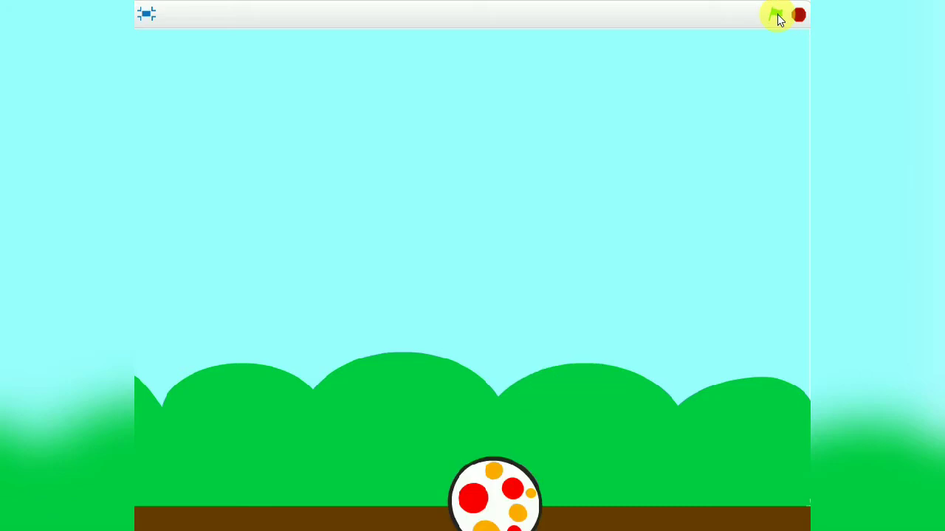
pyautogui.click(777, 15)
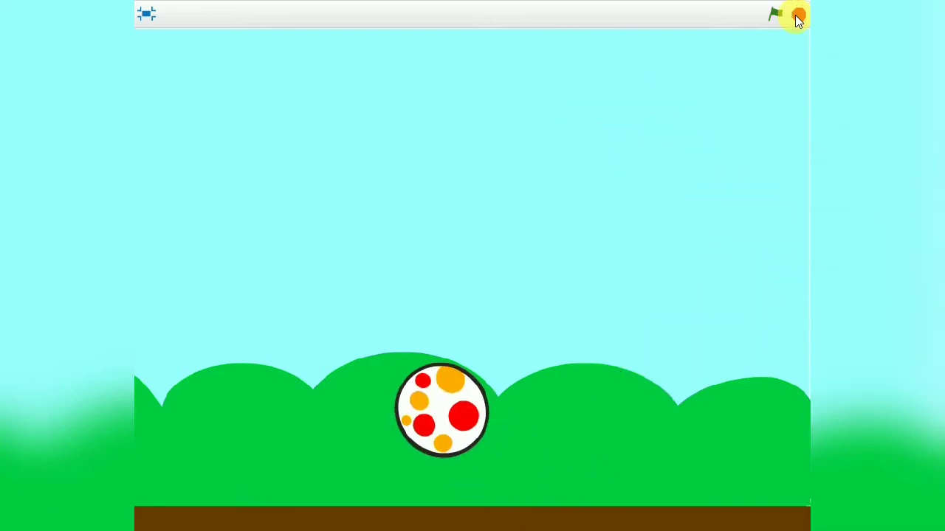
pyautogui.click(798, 16)
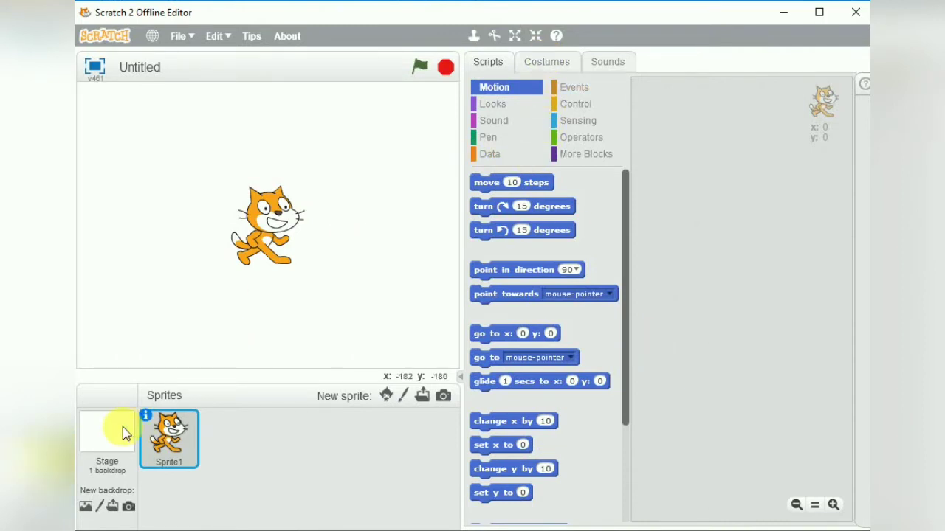
# Give the Stage the 'blue sky' backdrop from the backdrop library.
pyautogui.click(106, 440)
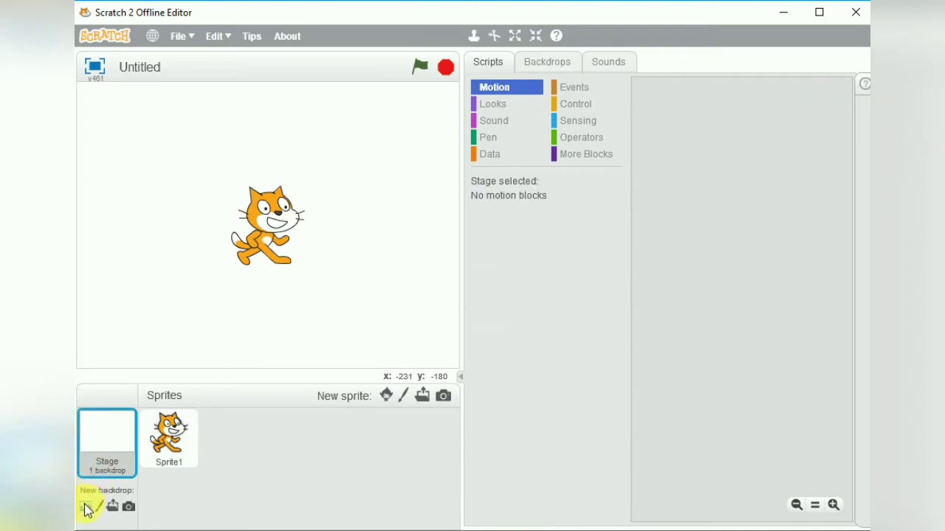
pyautogui.click(87, 506)
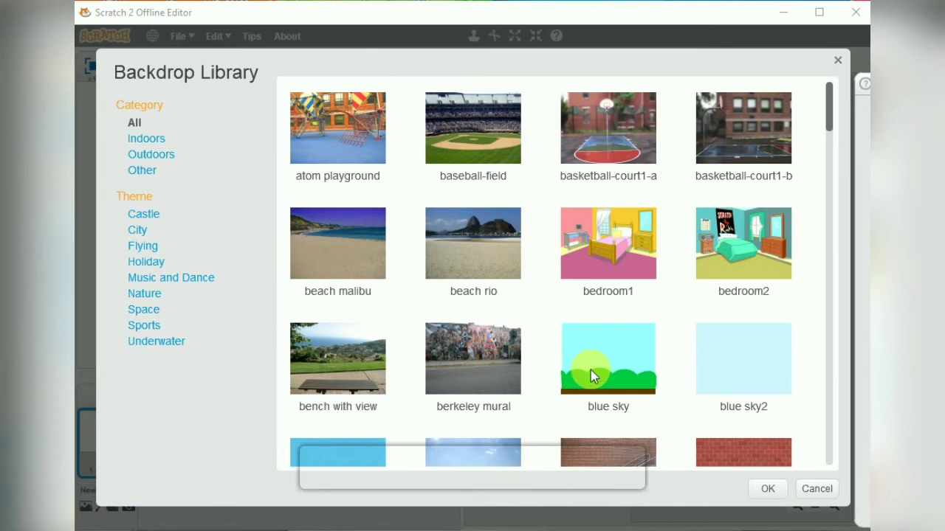
pyautogui.click(608, 359)
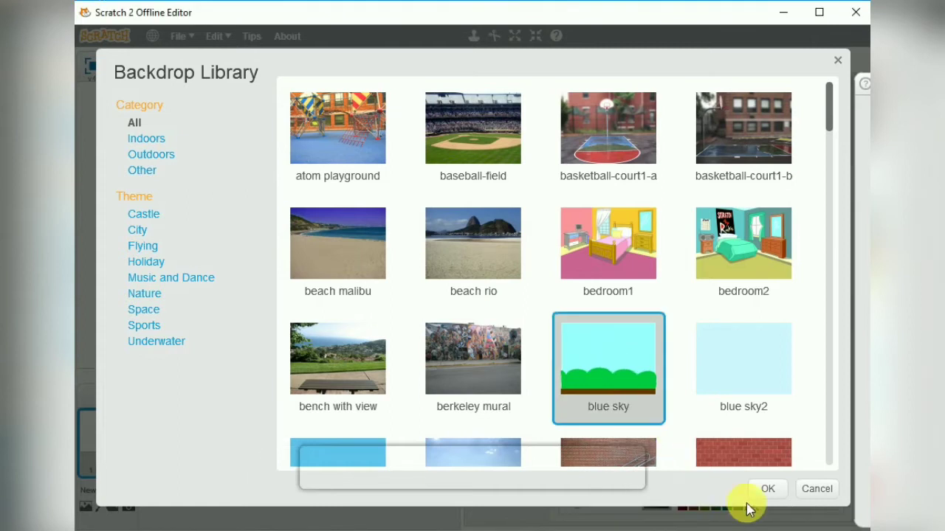
pyautogui.click(767, 488)
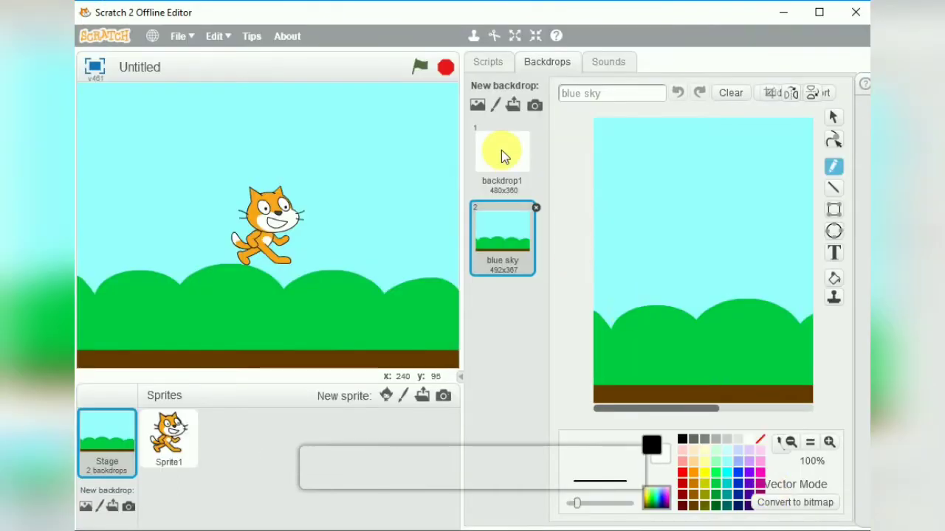
# Delete the blank backdrop1 and the default cat sprite.
pyautogui.click(502, 151)
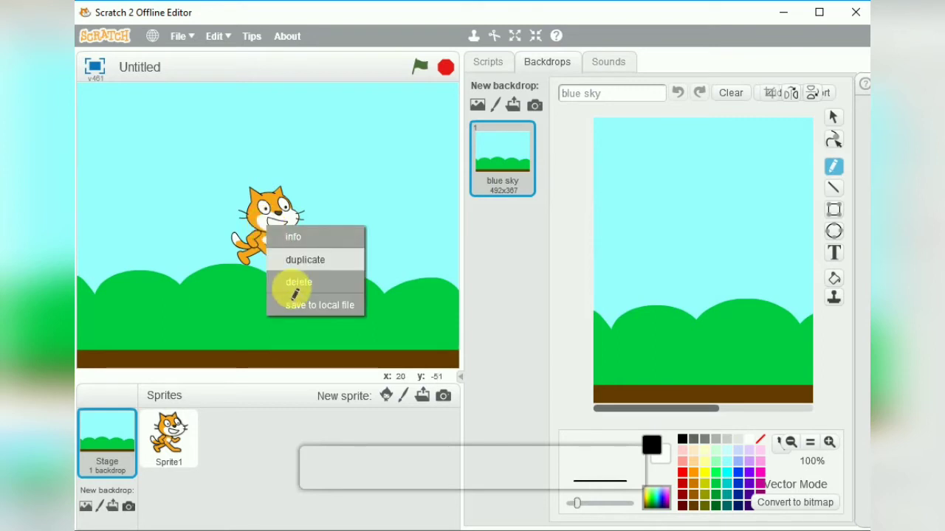
pyautogui.click(298, 282)
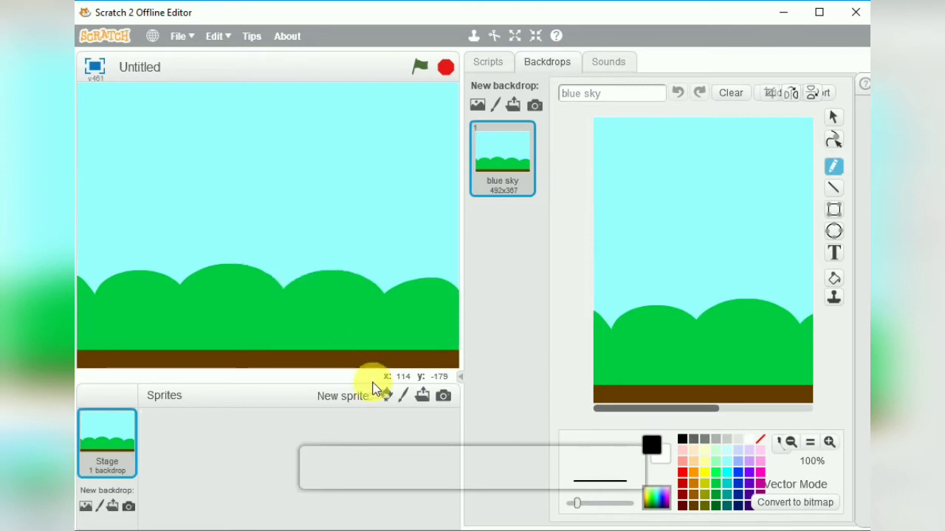
pyautogui.moveTo(386, 396)
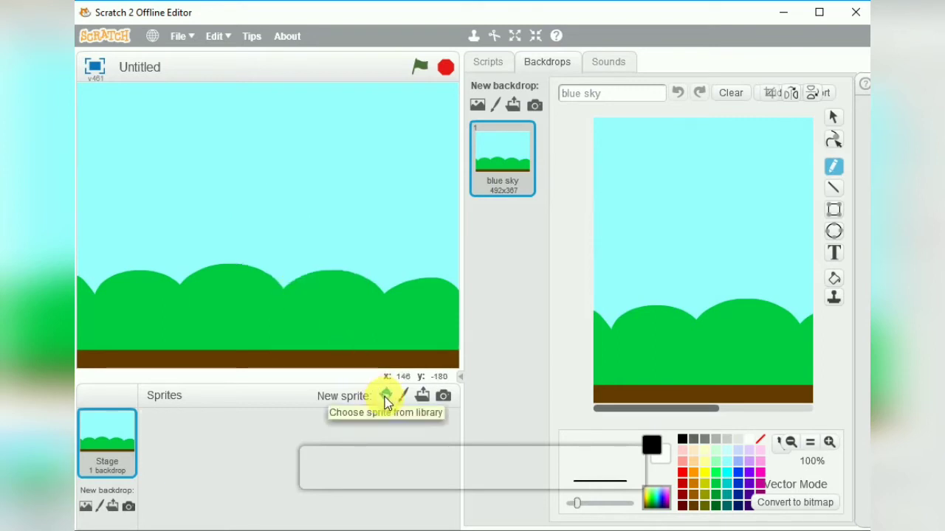
# Add the Beachball sprite from the sprite library onto the stage.
pyautogui.click(387, 396)
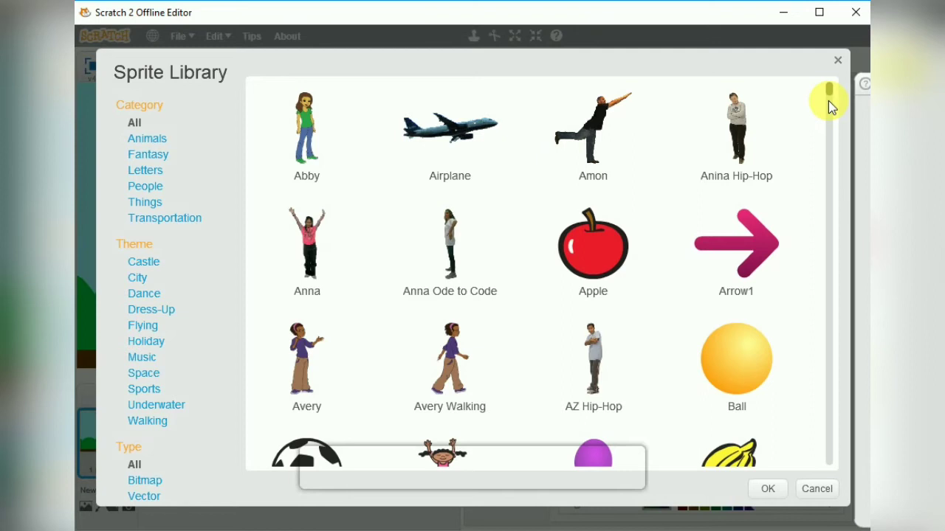
pyautogui.scroll(-3)
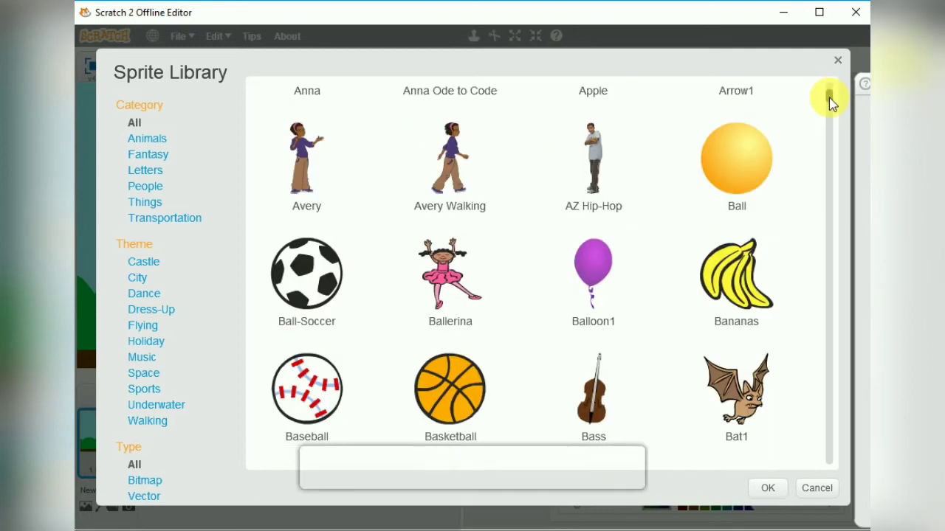
pyautogui.scroll(-3)
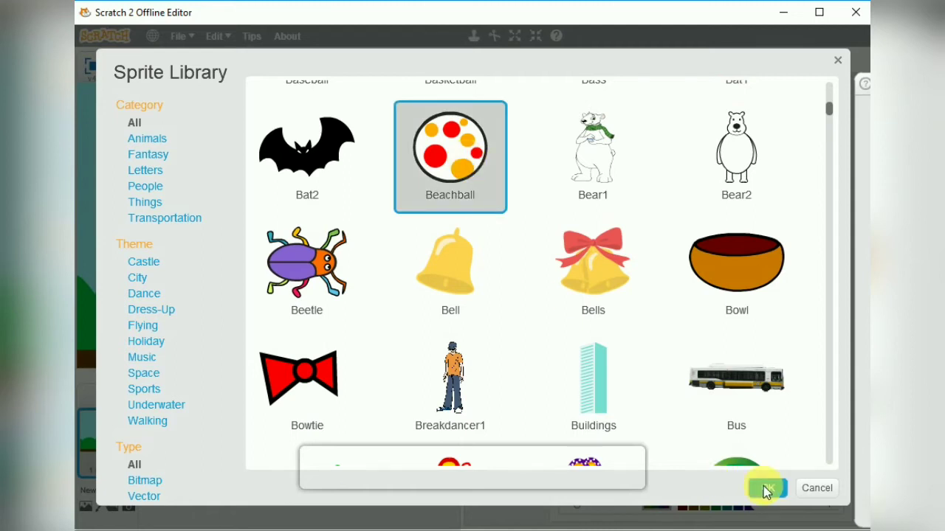
pyautogui.click(768, 487)
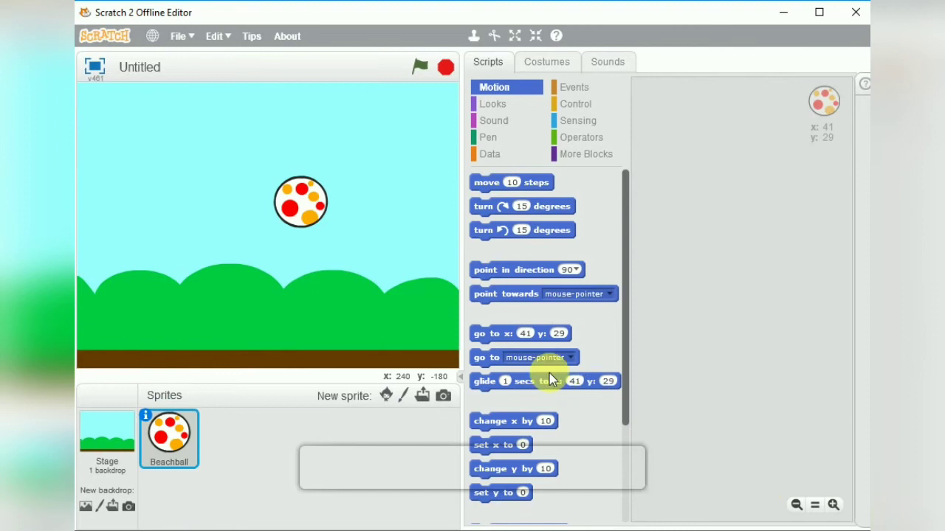
# Drag the Beachball down to rest on the ground near bottom centre, around x -11, y -136.
pyautogui.moveTo(301, 200); pyautogui.dragTo(248, 327)
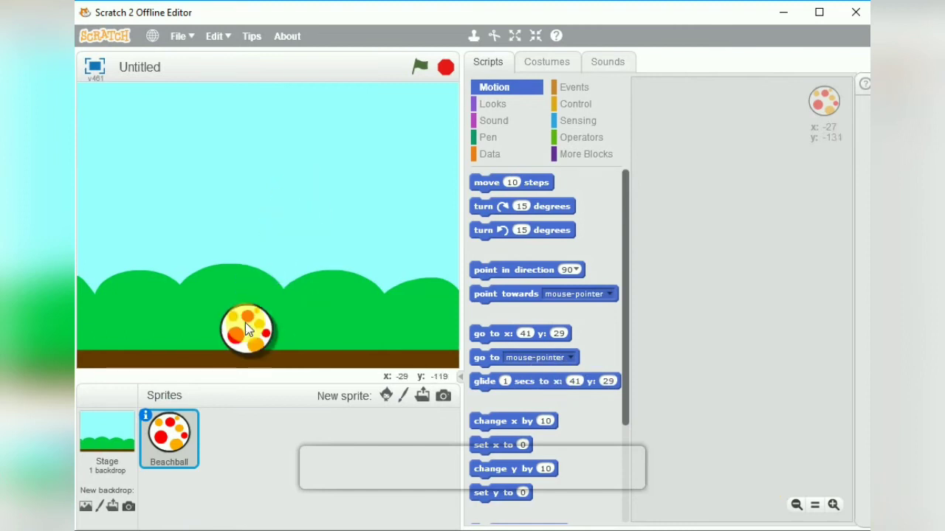
pyautogui.moveTo(248, 331); pyautogui.dragTo(273, 345)
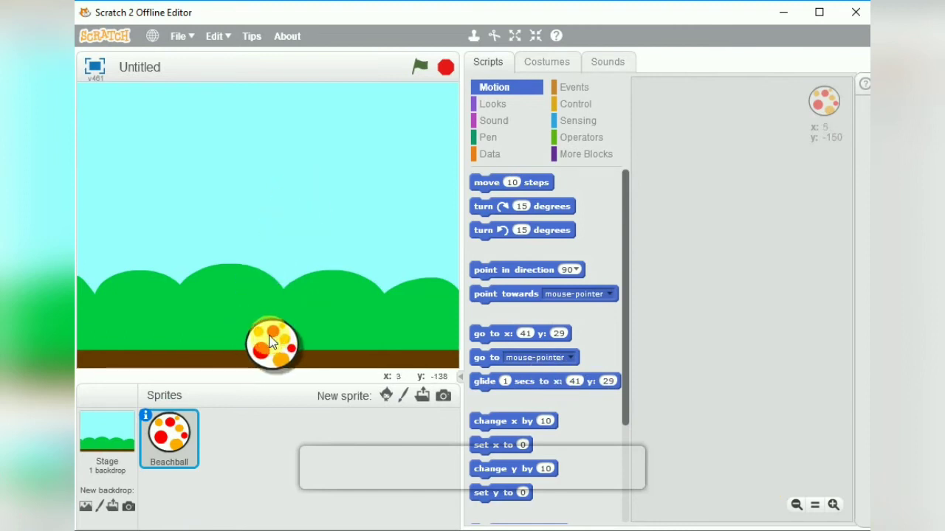
pyautogui.moveTo(273, 345); pyautogui.dragTo(248, 334)
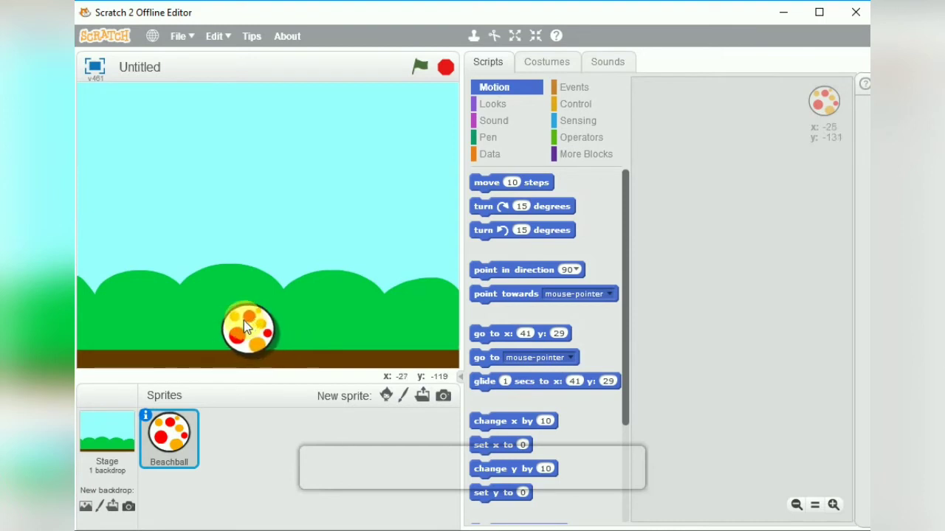
pyautogui.moveTo(248, 328); pyautogui.dragTo(260, 333)
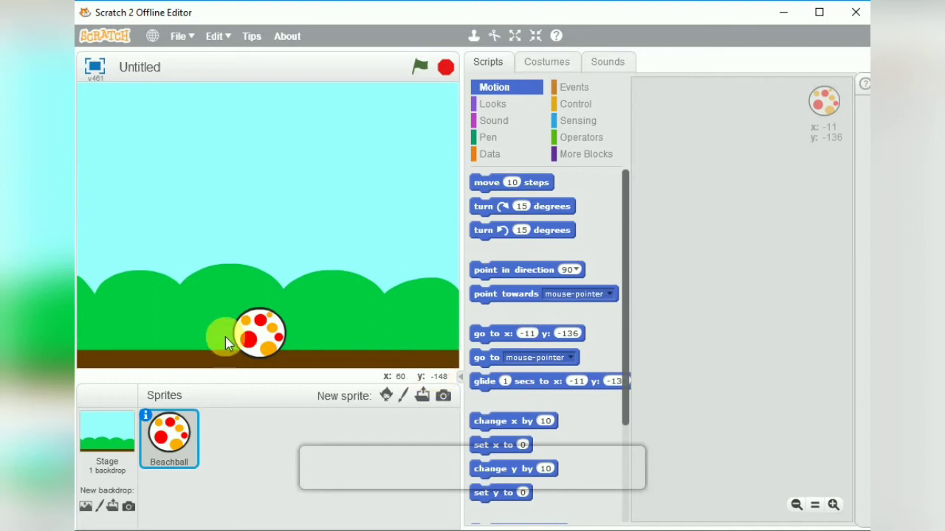
pyautogui.moveTo(225, 336); pyautogui.dragTo(259, 337)
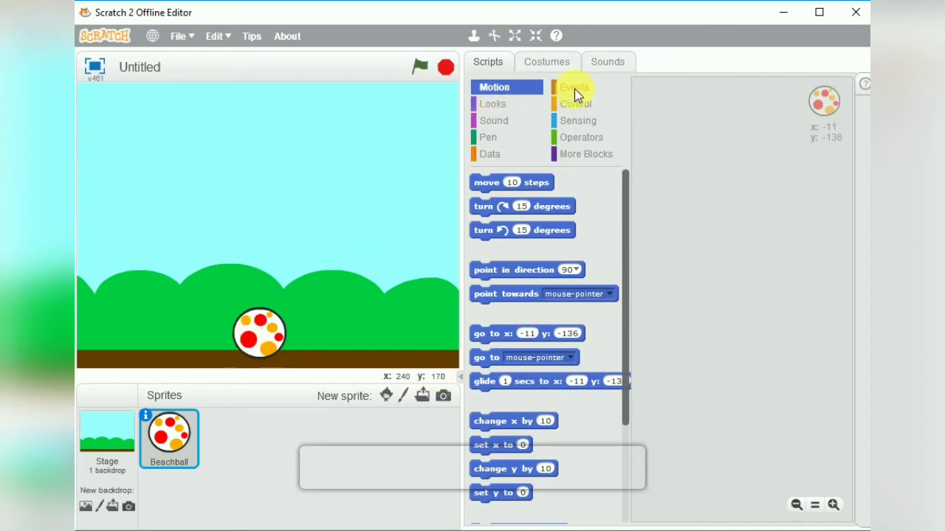
# Build a 'when green flag clicked' script with 'go to x: -18 y: -154' beneath it.
pyautogui.click(575, 85)
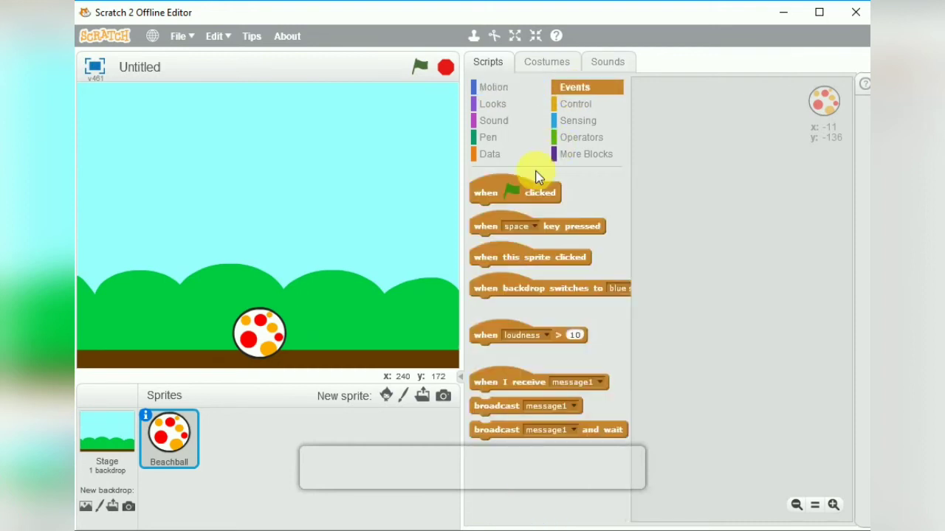
pyautogui.moveTo(517, 192); pyautogui.dragTo(701, 126)
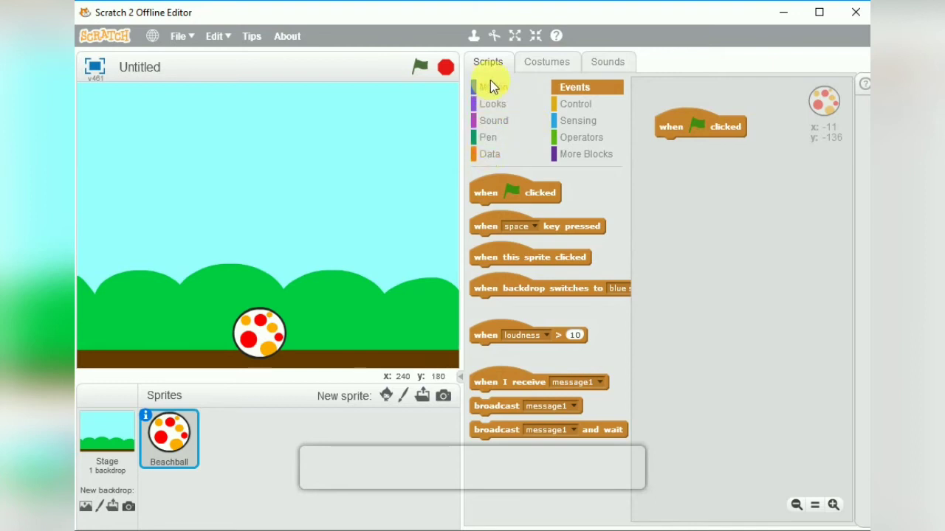
pyautogui.click(493, 86)
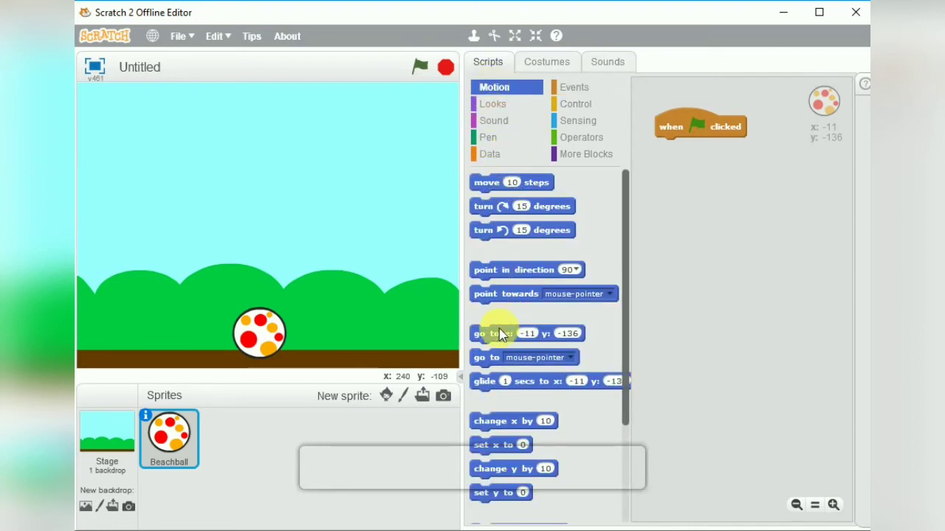
pyautogui.moveTo(499, 334); pyautogui.dragTo(679, 145)
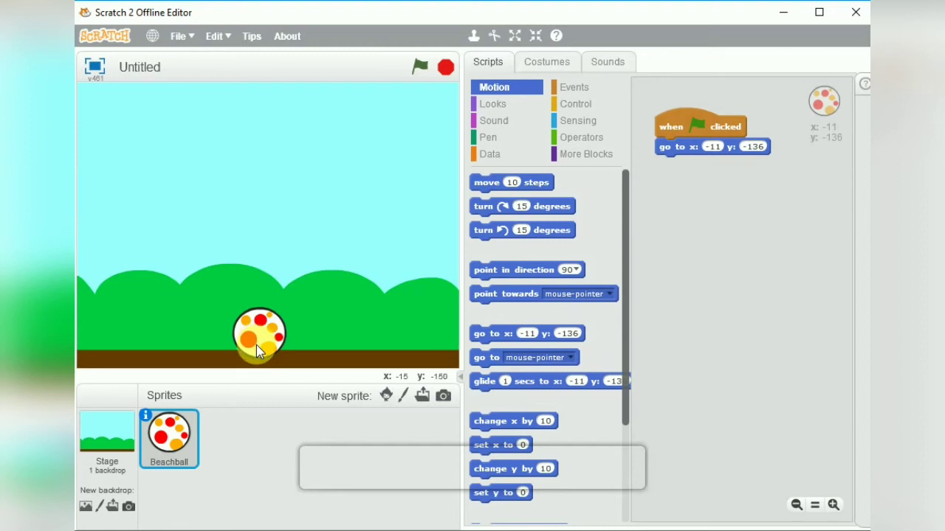
pyautogui.moveTo(260, 333); pyautogui.dragTo(313, 360)
pyautogui.write('-154')
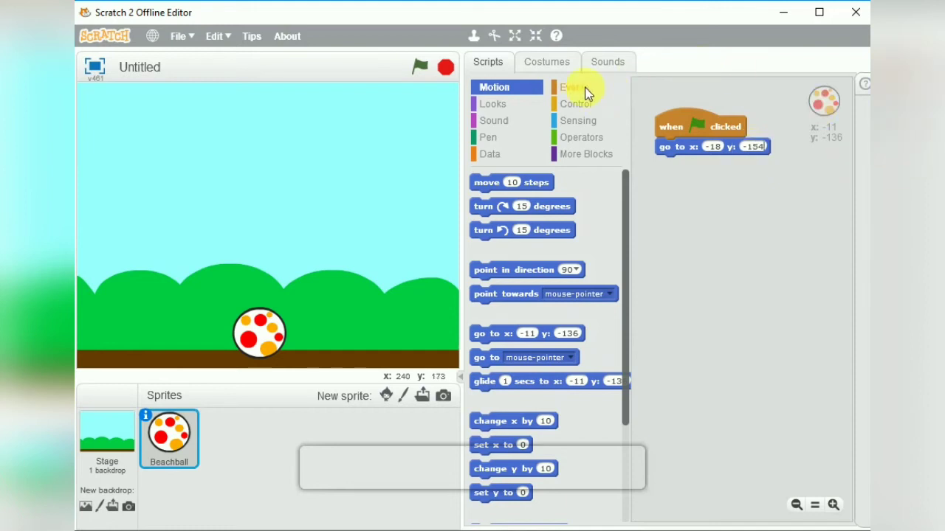
pyautogui.moveTo(579, 91)
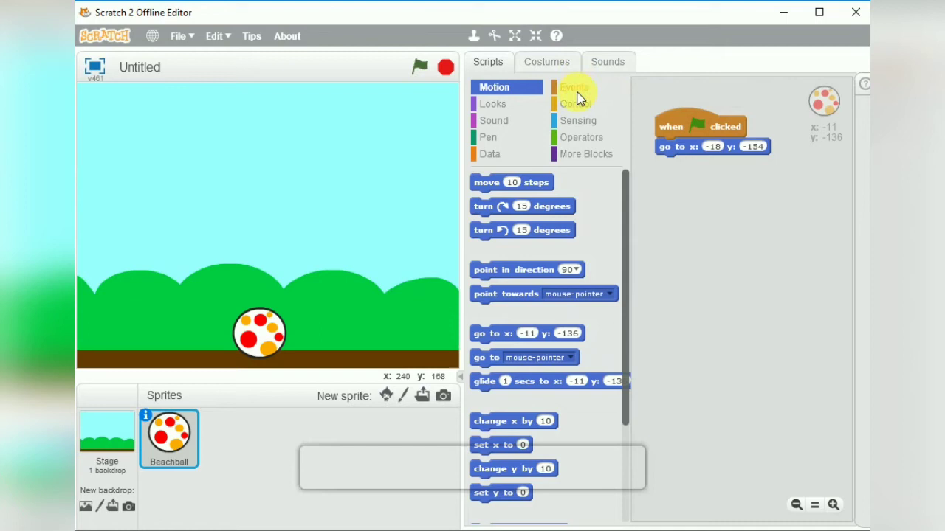
# Attach 'wait 1 secs' and then 'point in direction 90' under the go-to block.
pyautogui.click(574, 86)
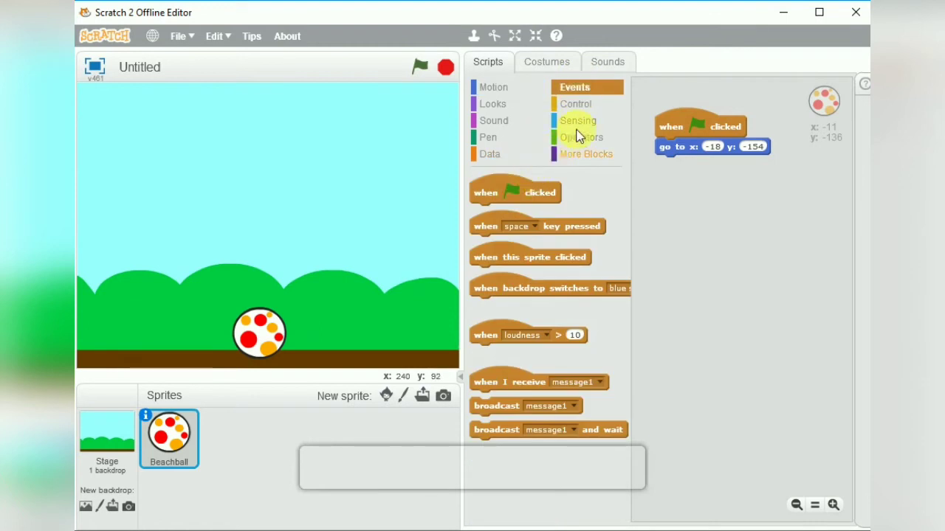
pyautogui.click(576, 103)
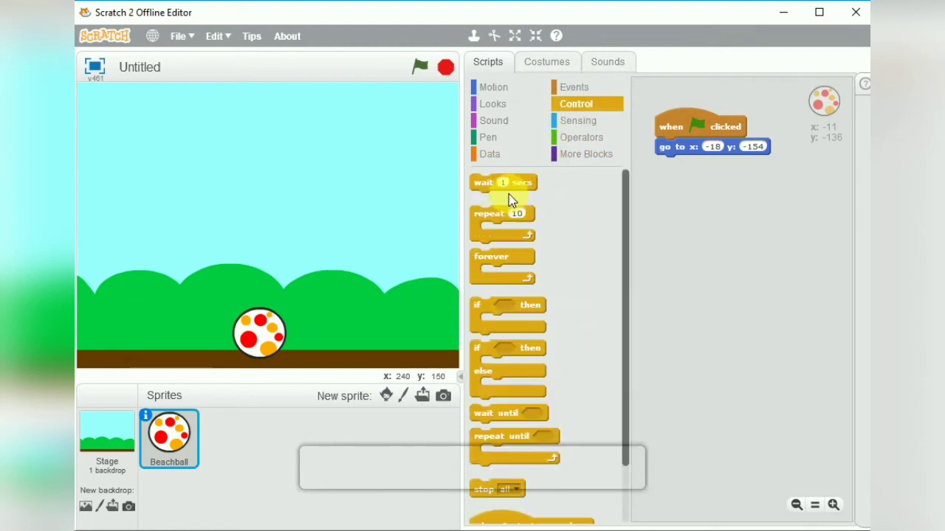
pyautogui.moveTo(505, 183); pyautogui.dragTo(679, 162)
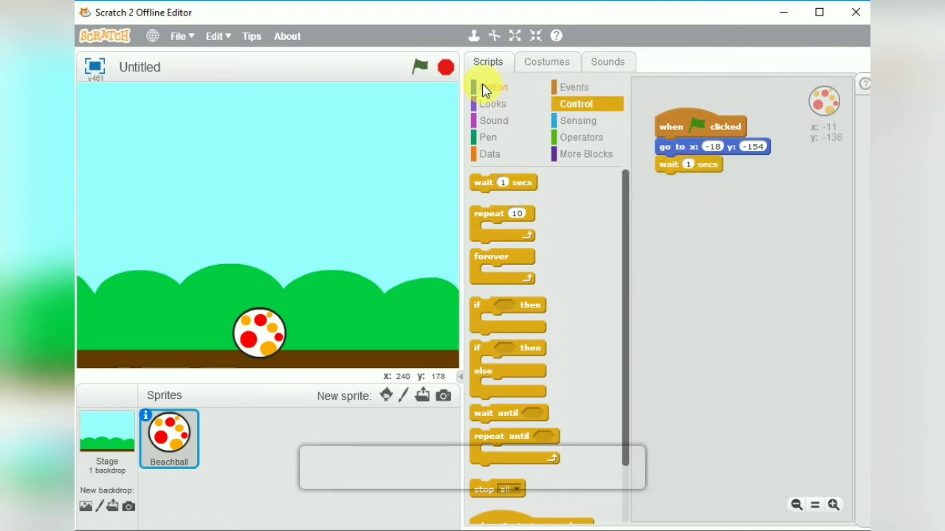
pyautogui.click(493, 86)
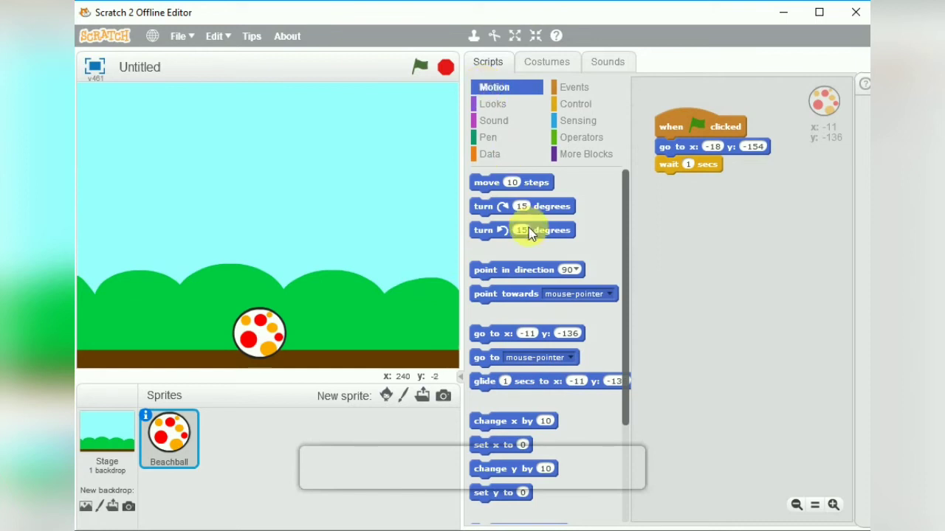
pyautogui.moveTo(517, 269); pyautogui.dragTo(706, 180)
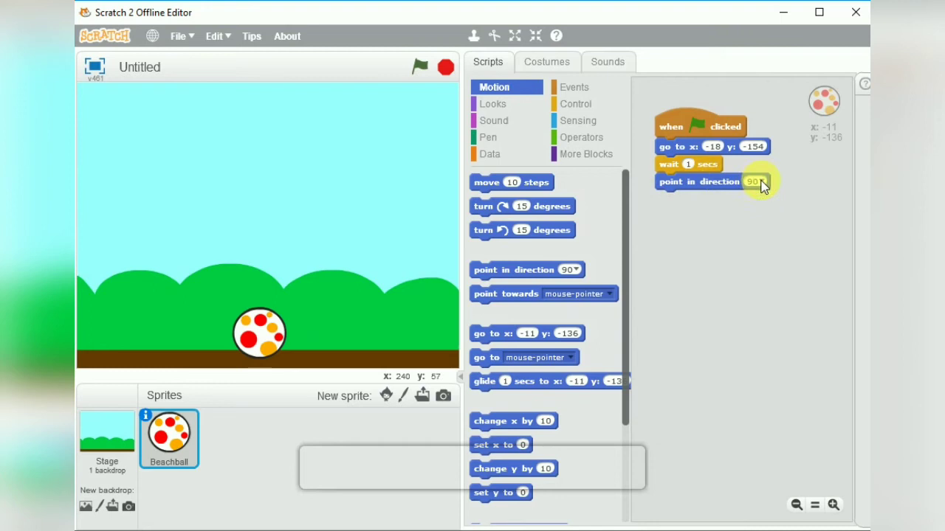
# Change the point-in-direction value from 90 to 45.
pyautogui.click(752, 182)
pyautogui.write('45')
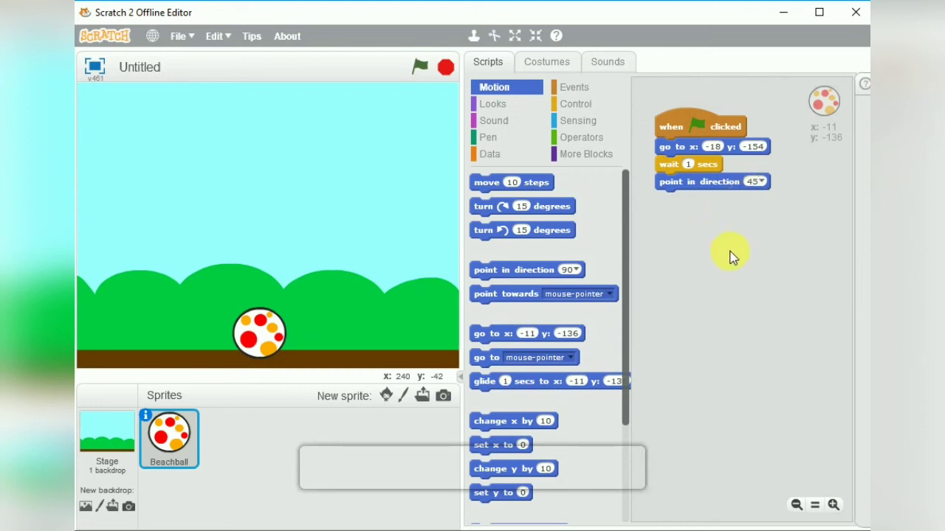
pyautogui.moveTo(587, 214)
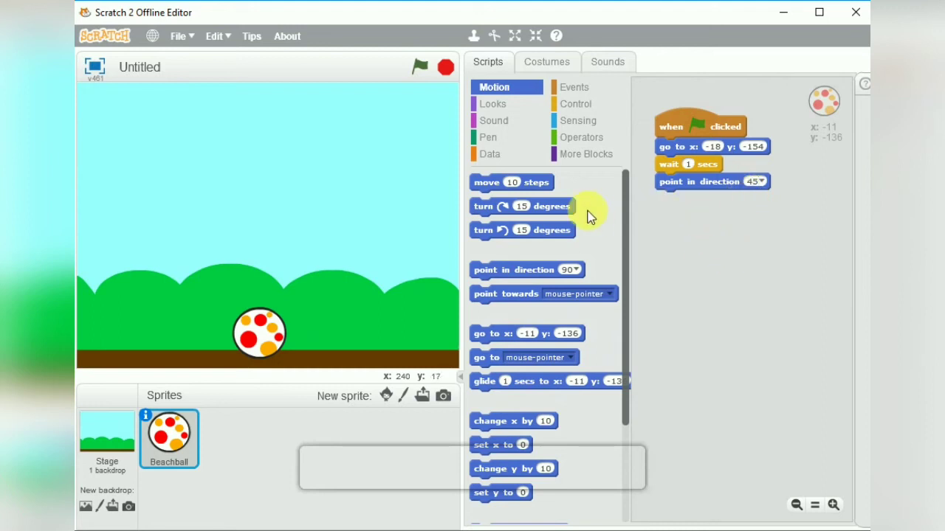
pyautogui.moveTo(510, 183); pyautogui.dragTo(680, 243)
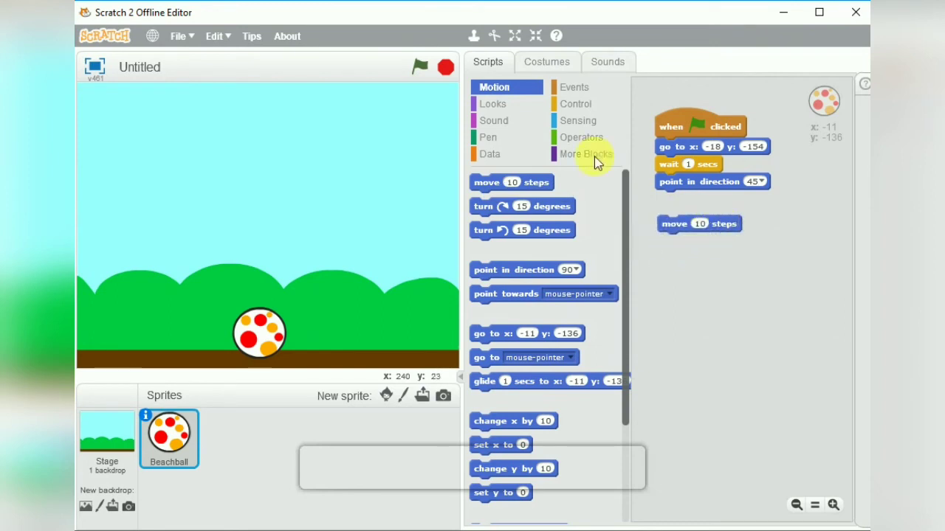
pyautogui.moveTo(573, 87)
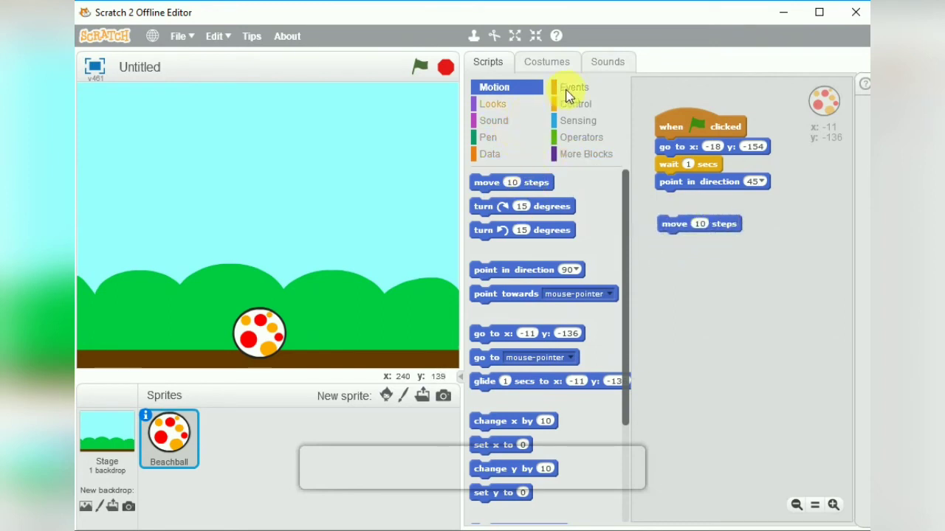
pyautogui.click(572, 87)
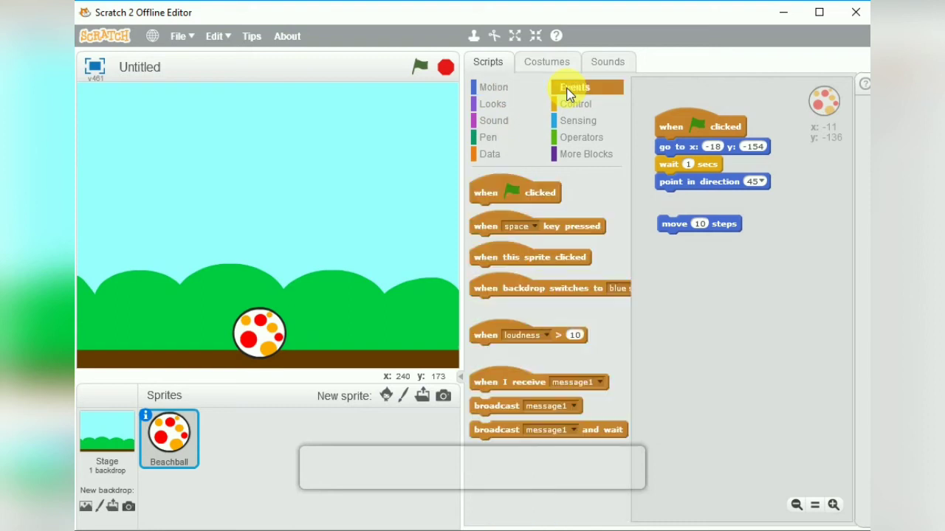
pyautogui.click(575, 104)
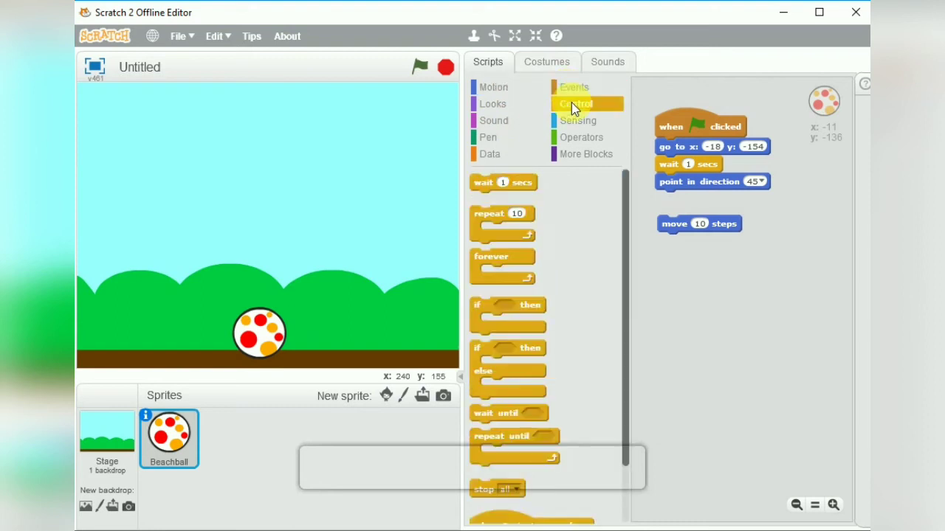
pyautogui.moveTo(495, 87)
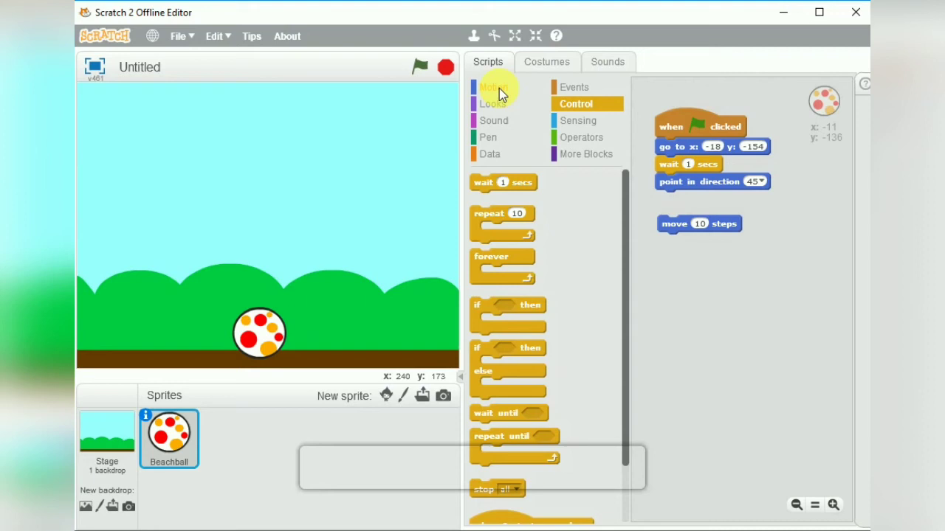
pyautogui.click(493, 86)
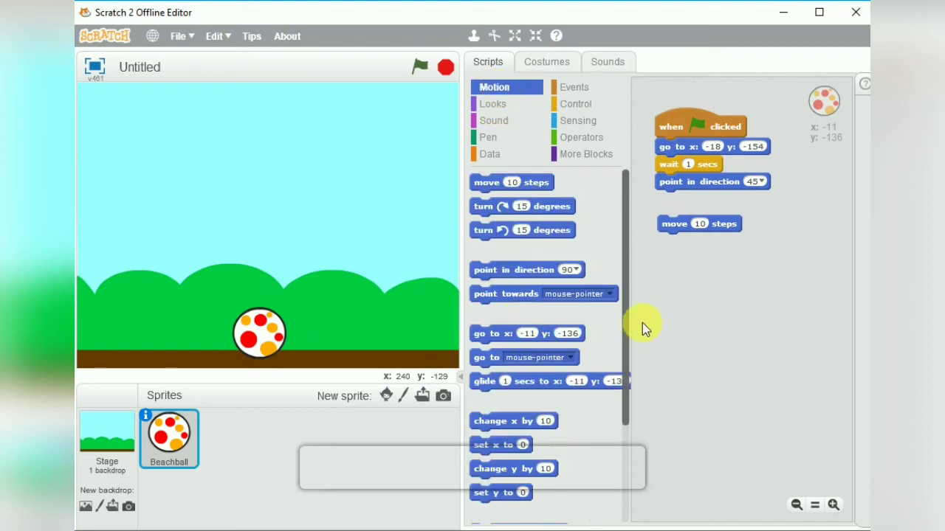
pyautogui.scroll(-3)
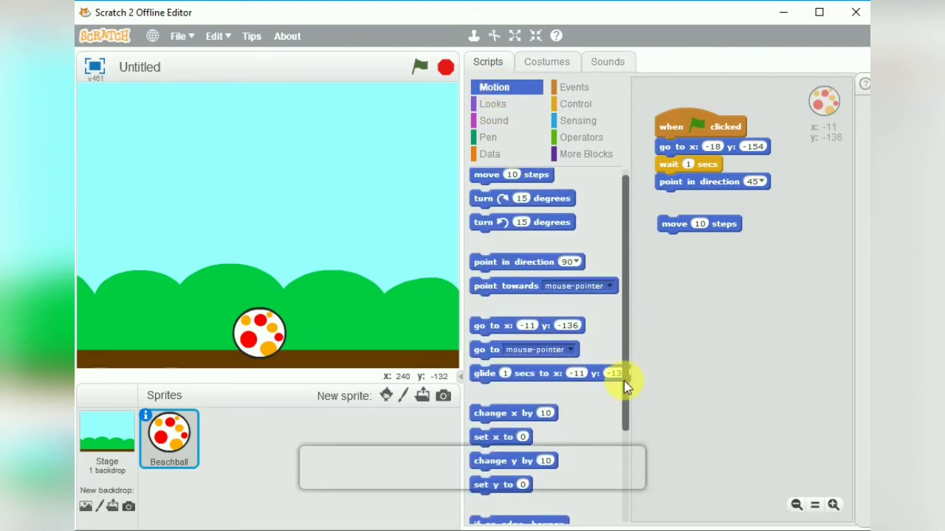
pyautogui.scroll(-3)
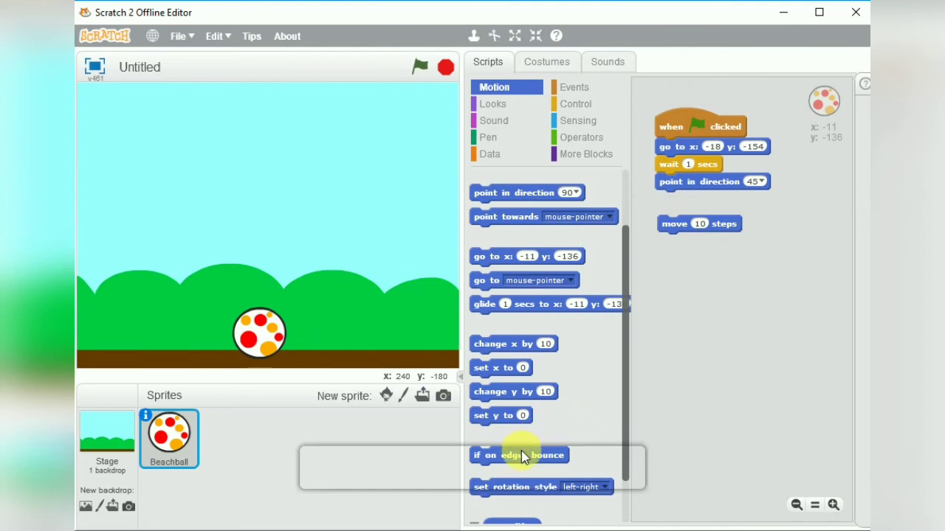
pyautogui.moveTo(519, 455); pyautogui.dragTo(664, 316)
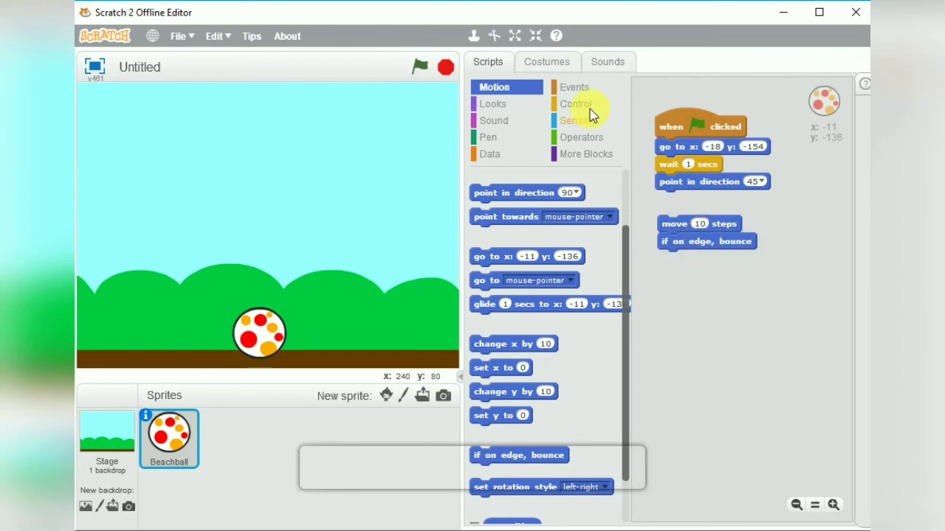
pyautogui.click(574, 87)
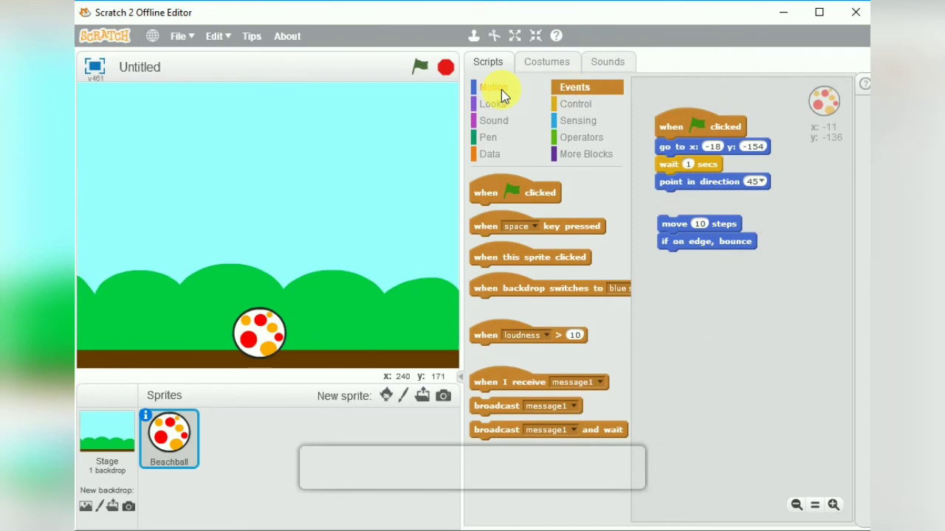
pyautogui.click(493, 88)
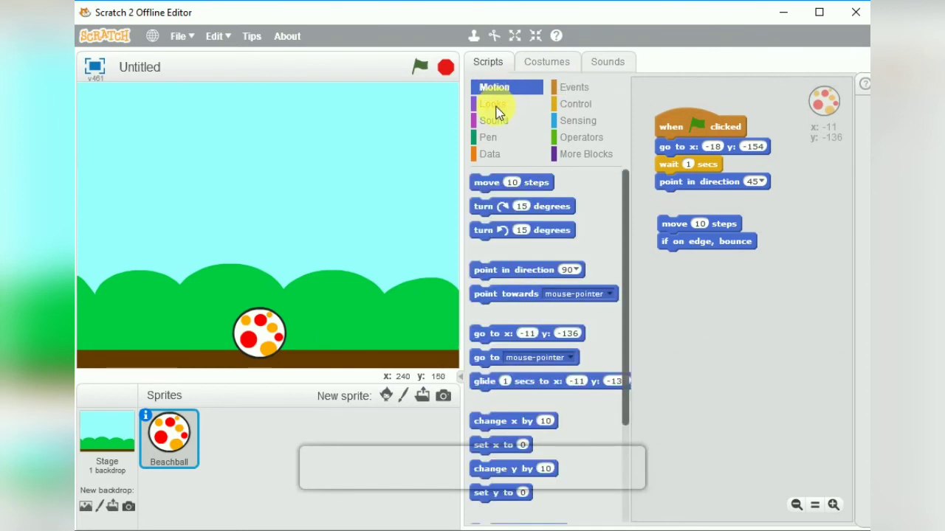
pyautogui.click(493, 103)
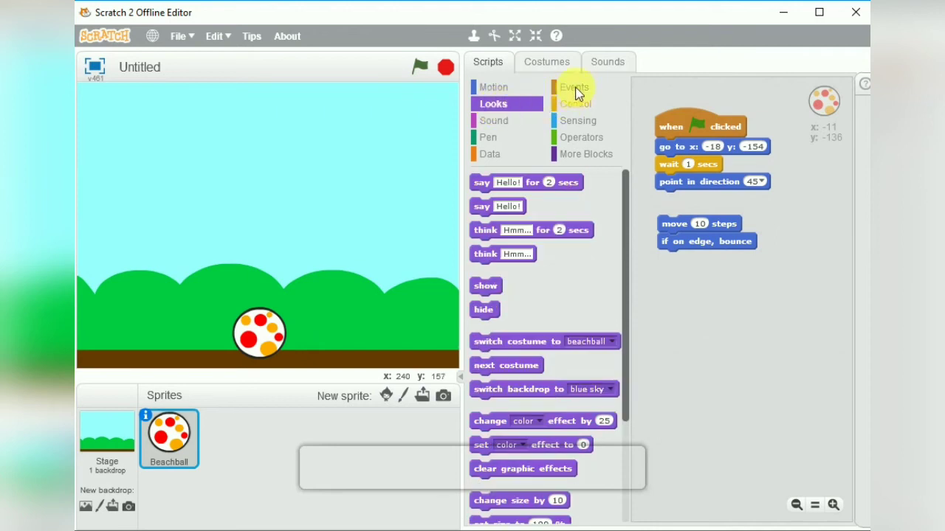
pyautogui.click(576, 88)
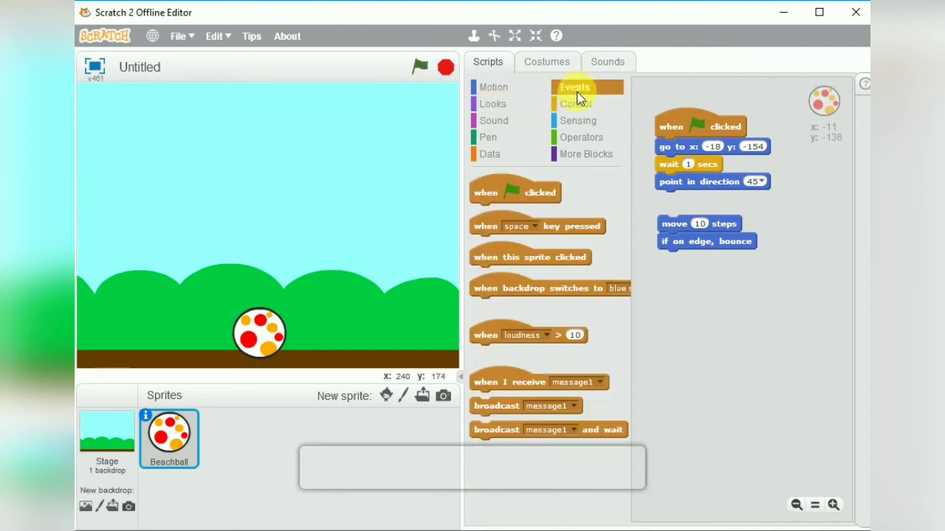
pyautogui.click(576, 103)
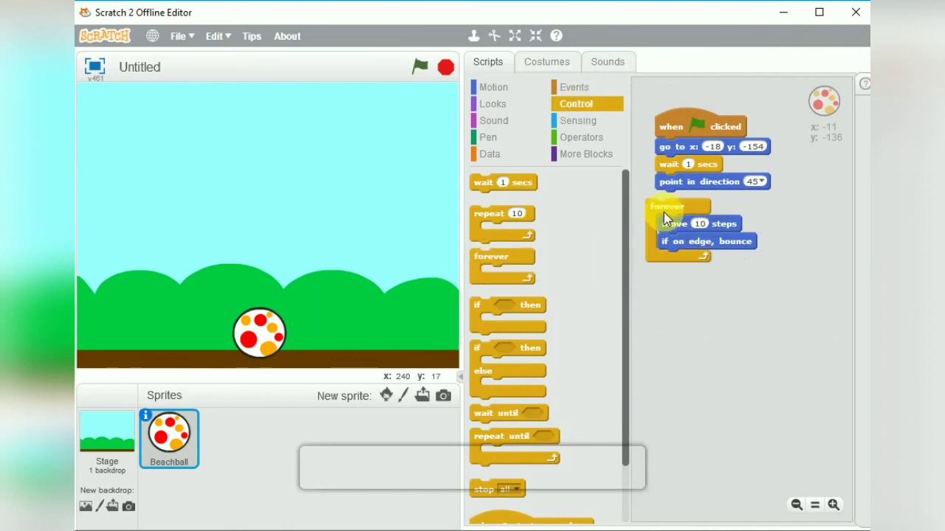
# Wrap 'move 10 steps' and 'if on edge, bounce' in a forever loop under point in direction 45, and try it.
pyautogui.moveTo(668, 207); pyautogui.dragTo(687, 221)
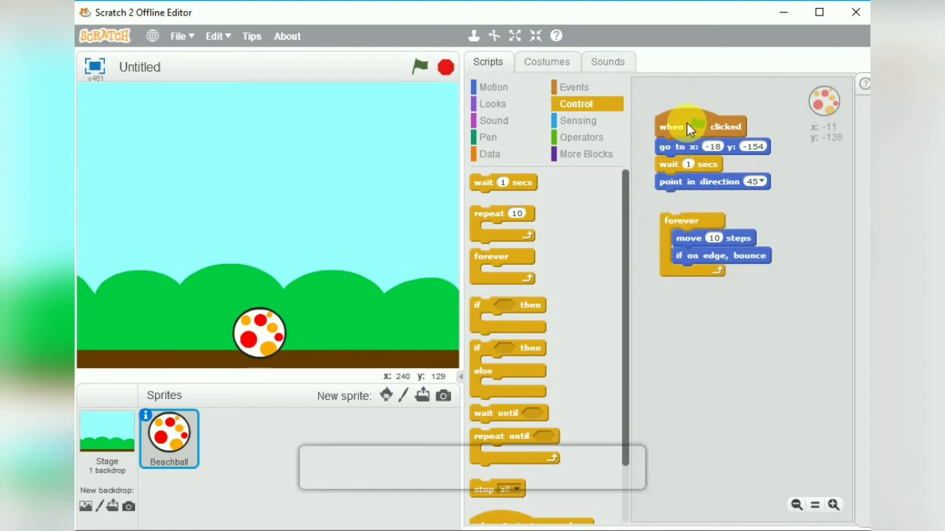
pyautogui.click(697, 127)
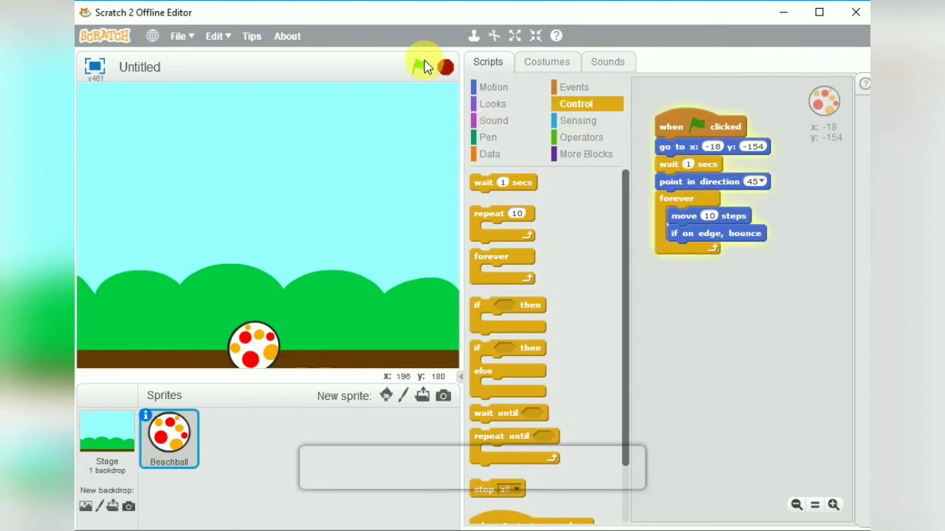
# Run and stop the project repeatedly, watching the beachball bounce diagonally off the stage edges.
pyautogui.click(419, 66)
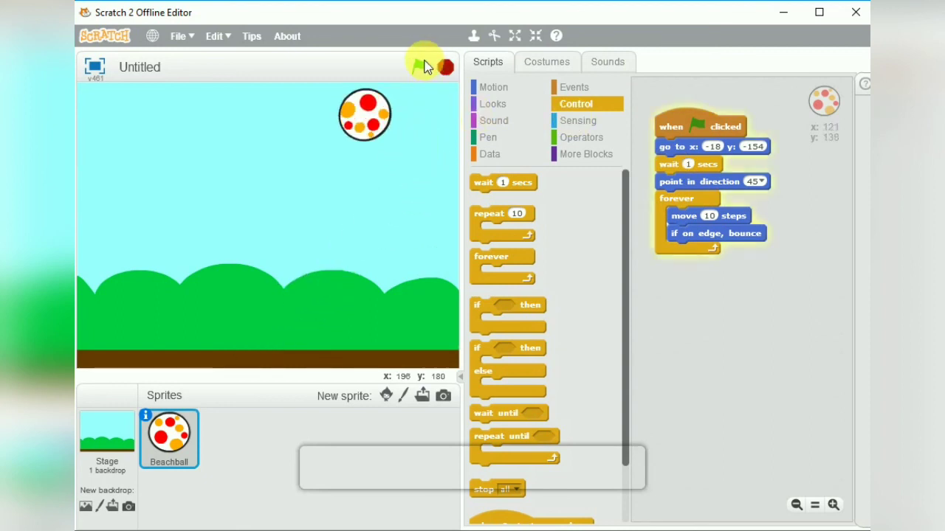
pyautogui.click(434, 66)
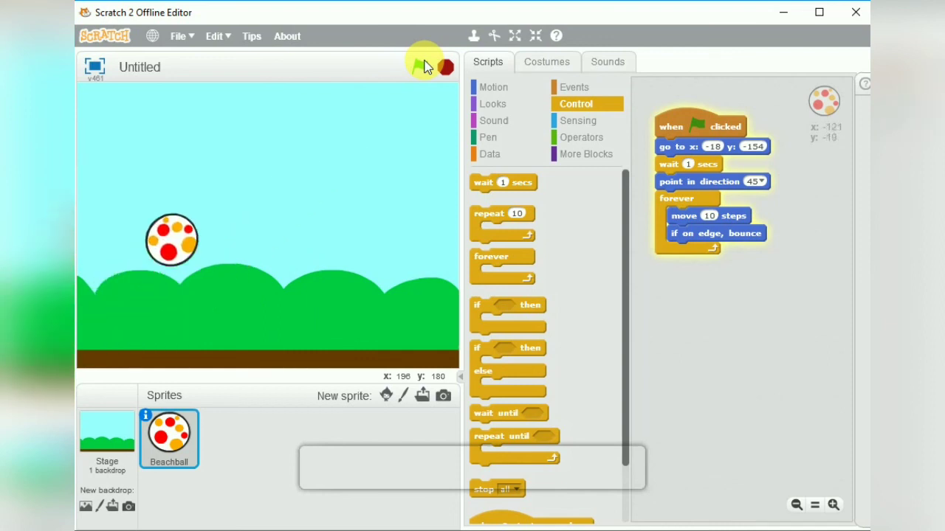
pyautogui.click(420, 66)
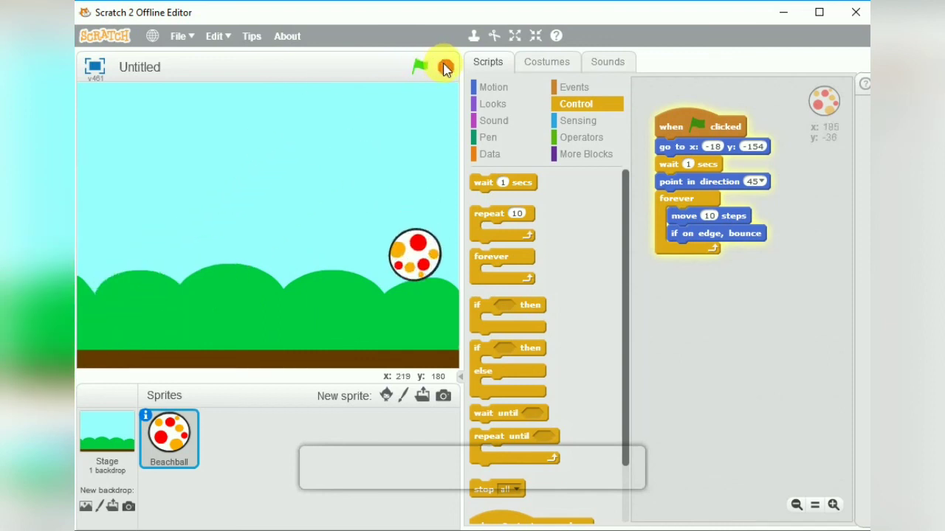
pyautogui.click(421, 66)
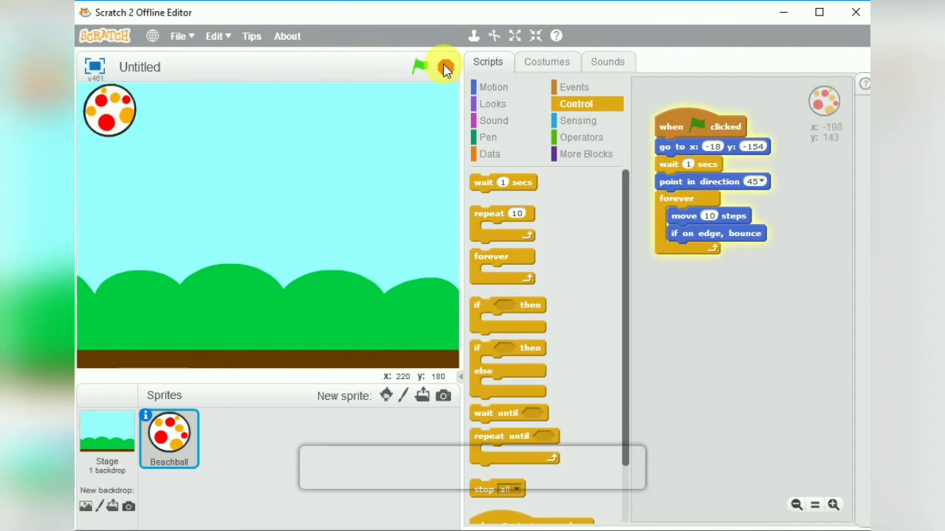
pyautogui.click(420, 66)
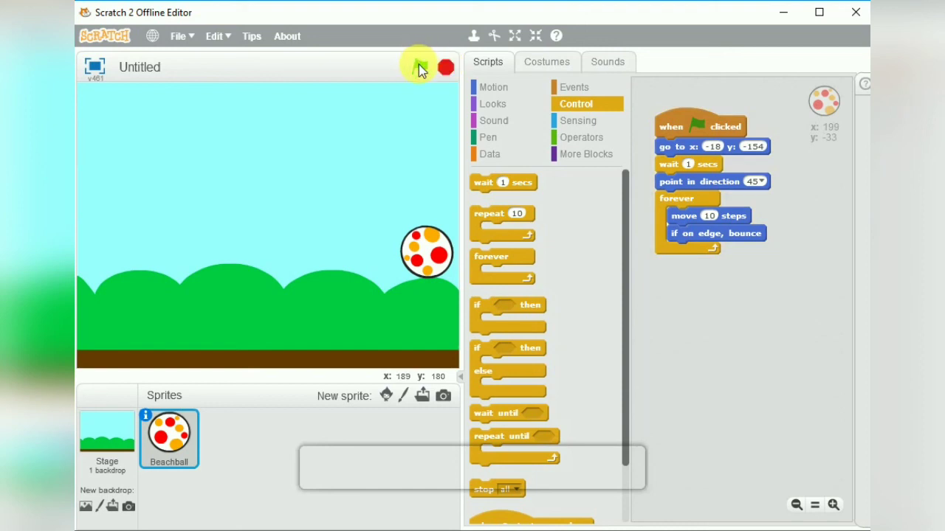
pyautogui.click(421, 68)
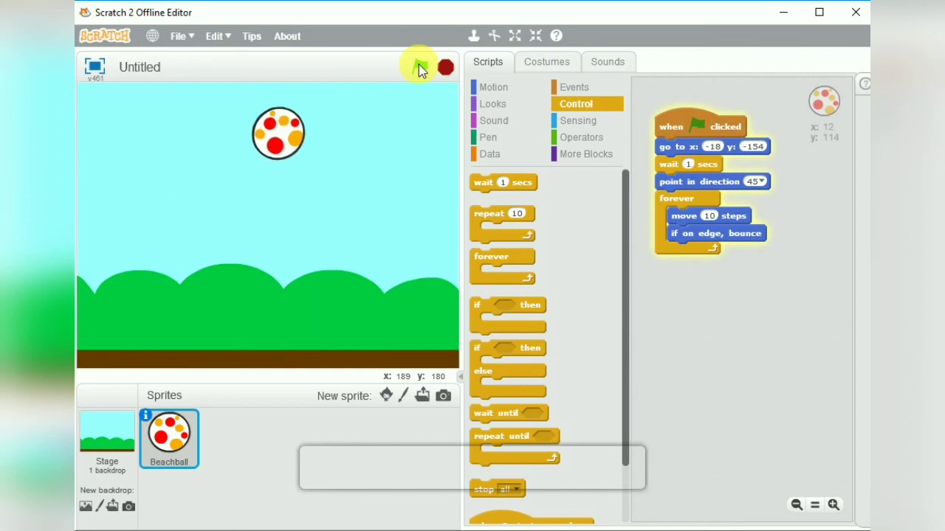
pyautogui.click(421, 66)
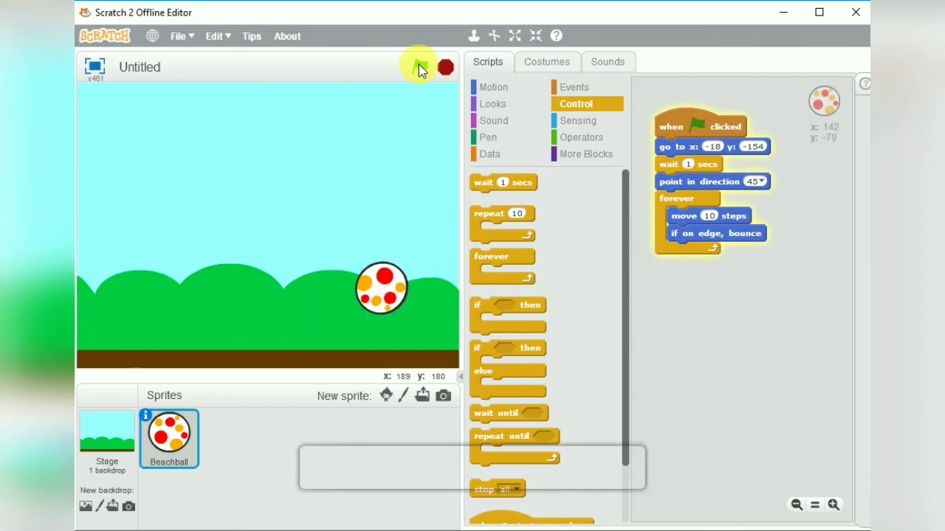
pyautogui.click(421, 67)
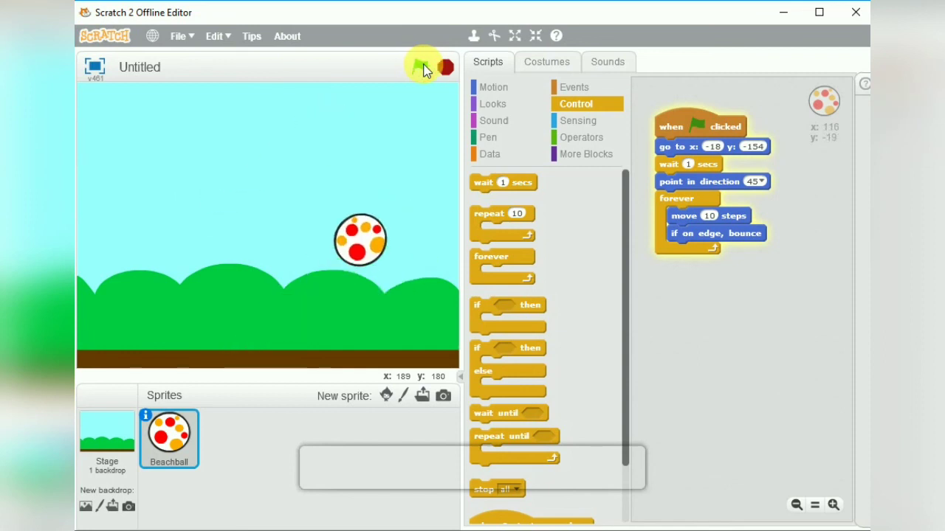
pyautogui.click(419, 67)
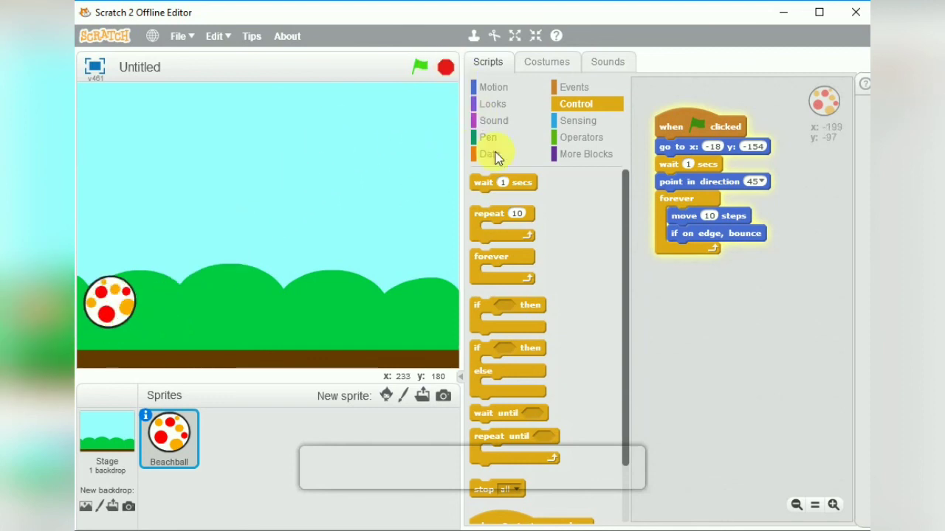
pyautogui.click(419, 68)
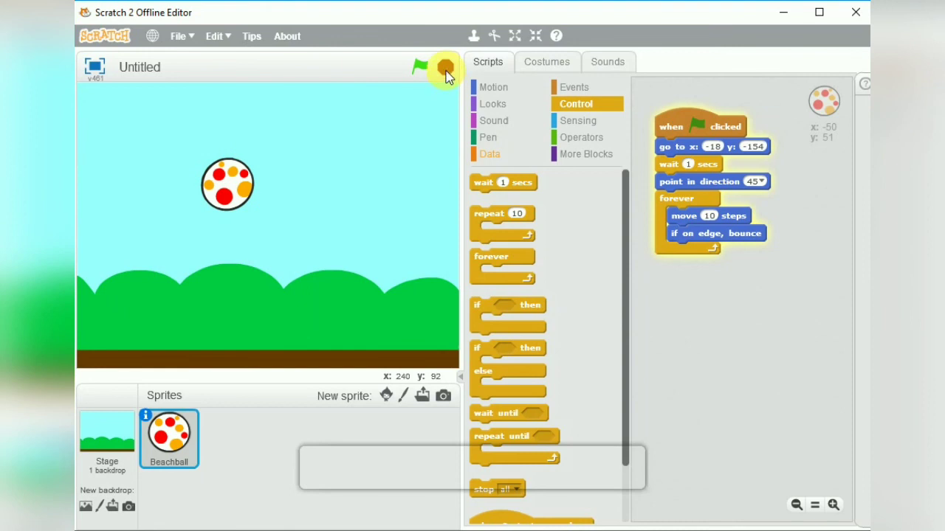
pyautogui.click(420, 68)
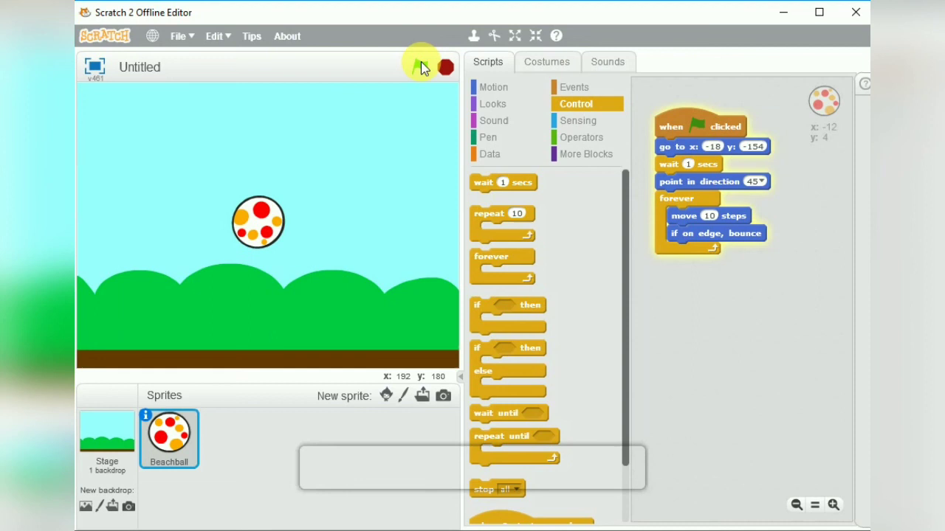
pyautogui.click(419, 67)
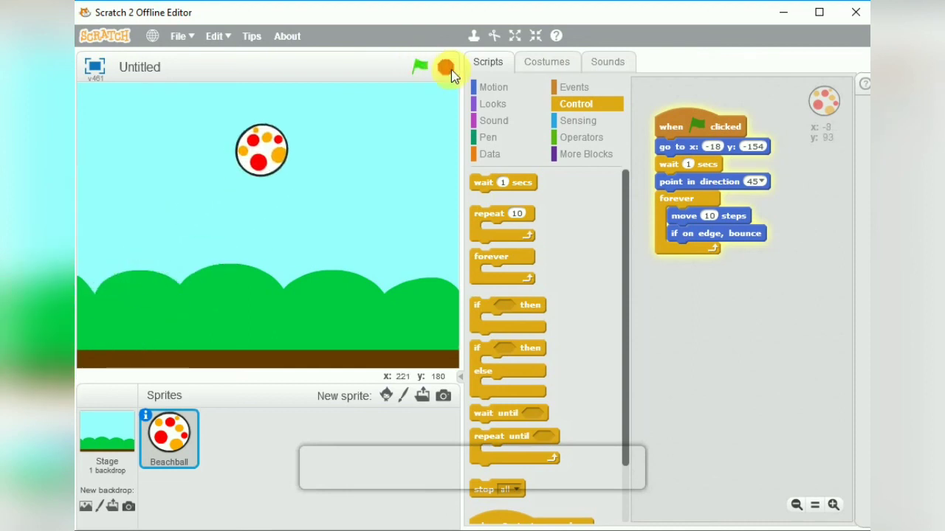
pyautogui.click(419, 68)
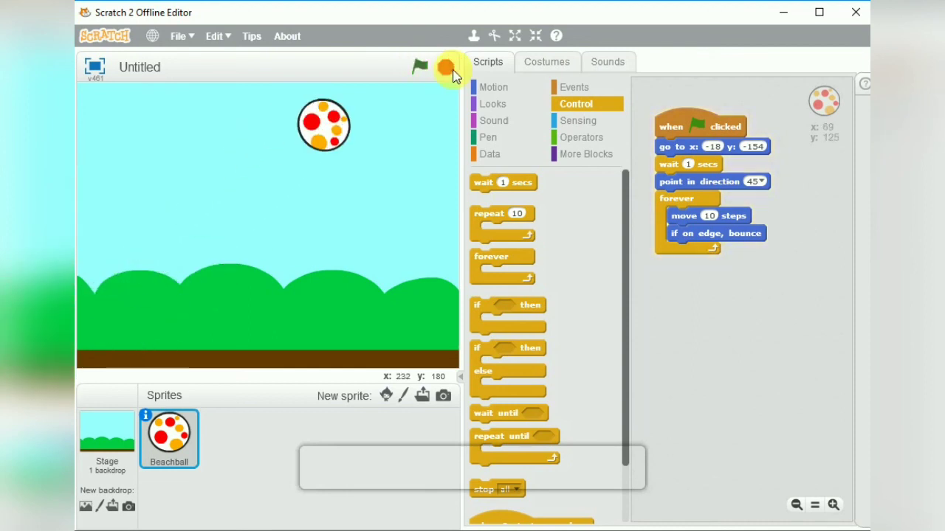